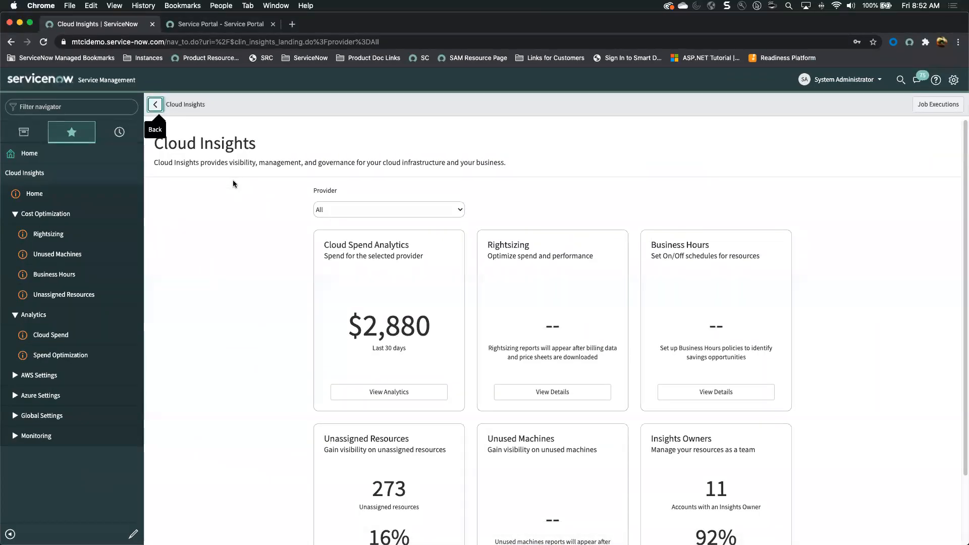
{"action": "mouse_move", "coordinate": [231, 186]}
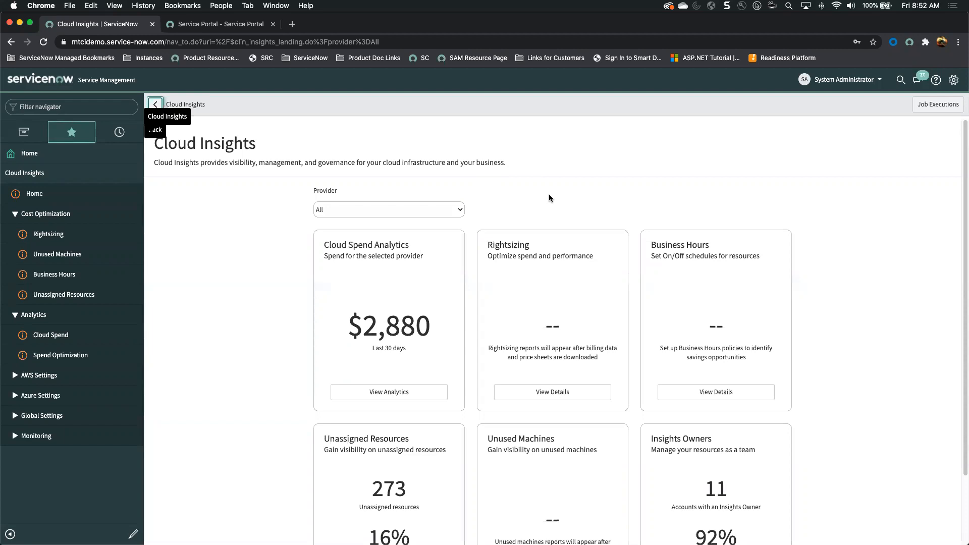
{"action": "mouse_move", "coordinate": [408, 334]}
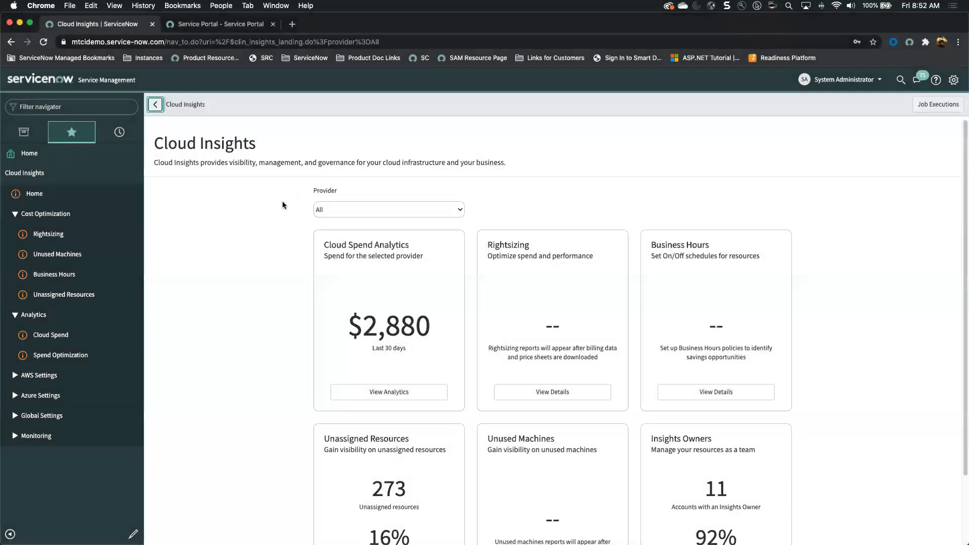
- View the Cloud Spend dashboard's $2,880 breakdown and the Spend Trend by Service Category chart
{"action": "left_click", "coordinate": [50, 334]}
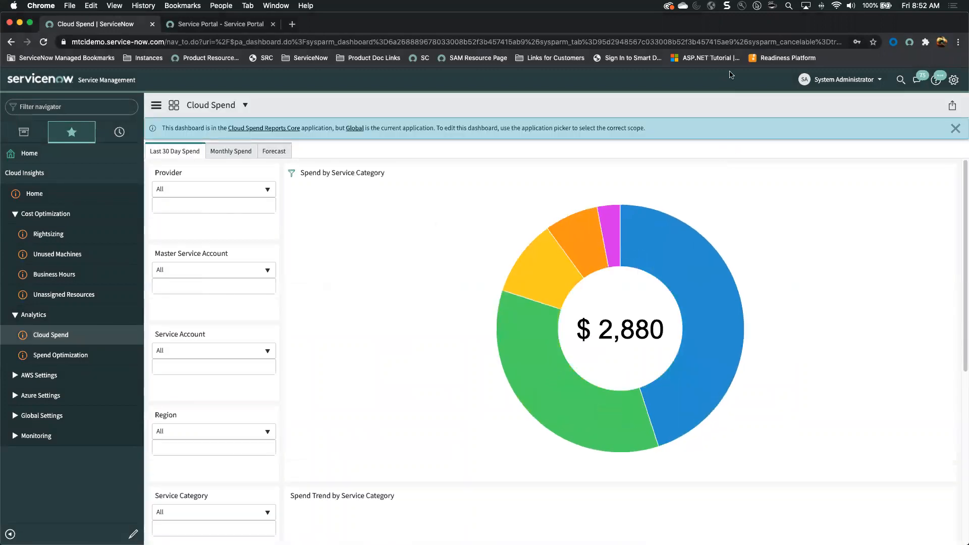
{"action": "scroll", "scroll_direction": "down", "scroll_amount": 3}
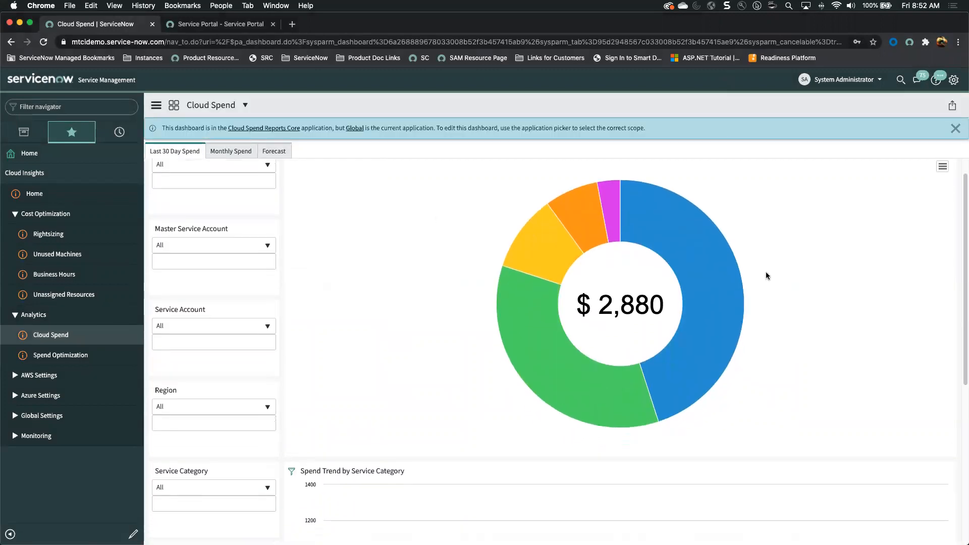
{"action": "mouse_move", "coordinate": [720, 263]}
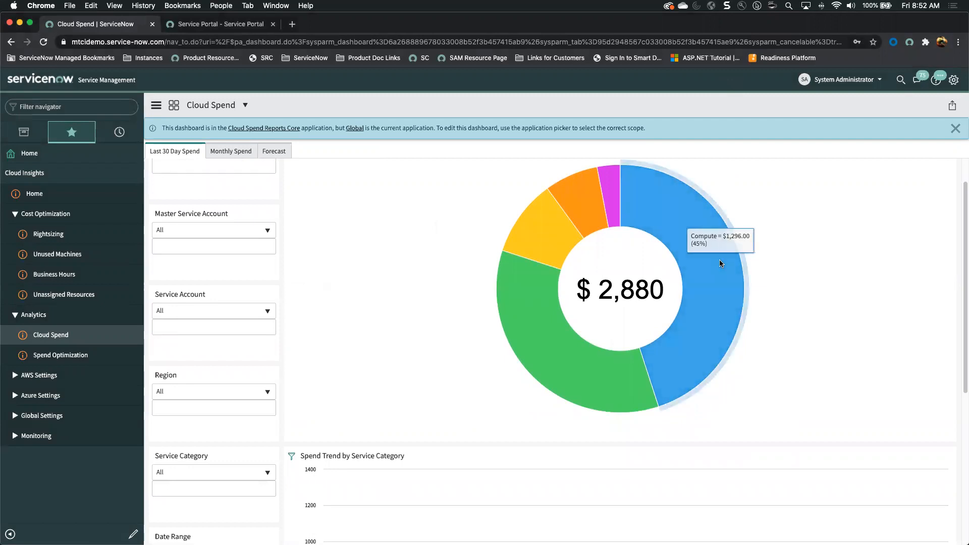
{"action": "mouse_move", "coordinate": [570, 357]}
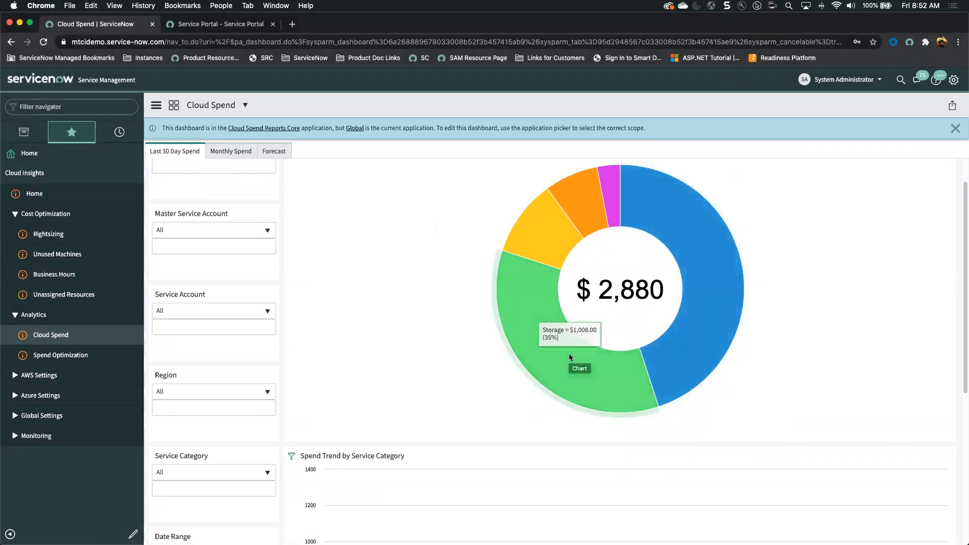
{"action": "mouse_move", "coordinate": [547, 246]}
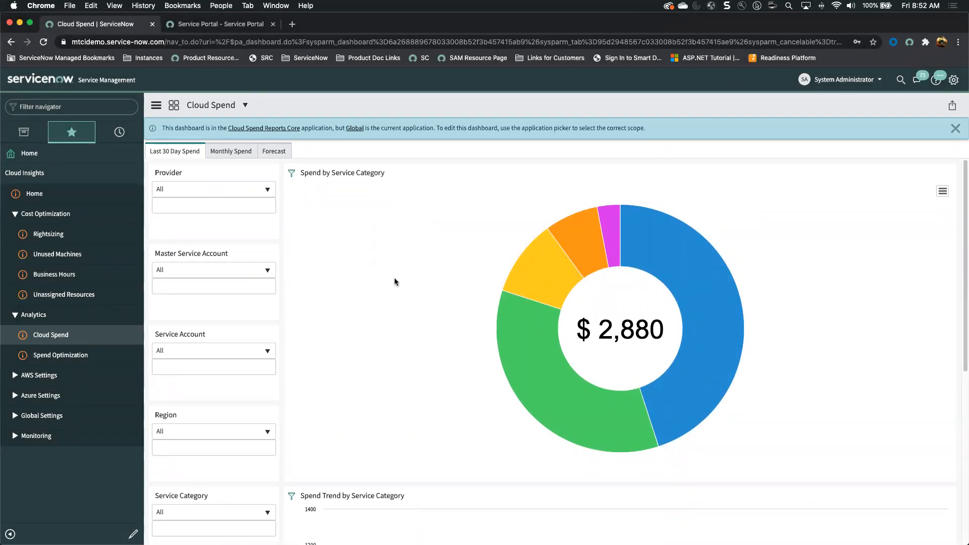
- View the Spend Optimization Unused Machines breakdown: $9,703.22 savings across 764 resources
{"action": "left_click", "coordinate": [60, 355]}
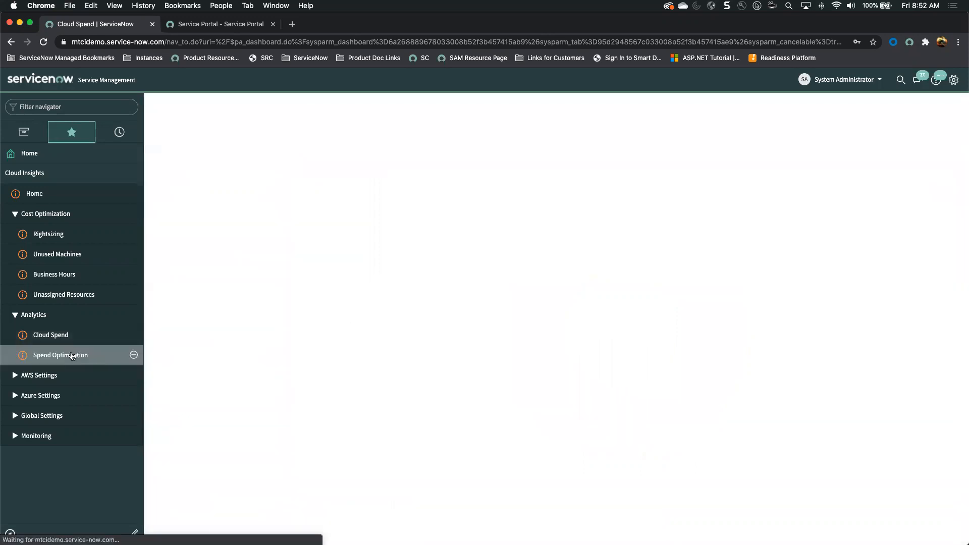
{"action": "left_click", "coordinate": [60, 356]}
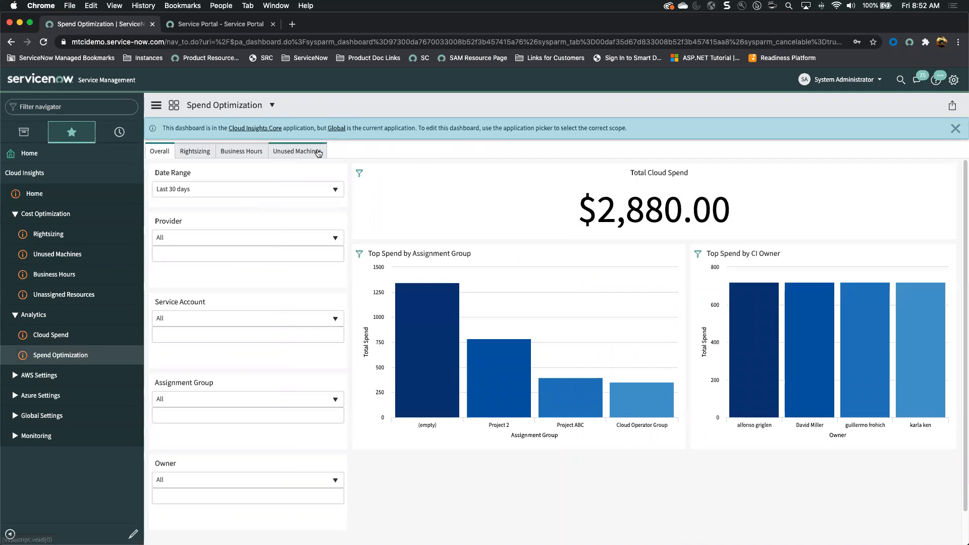
{"action": "left_click", "coordinate": [296, 151]}
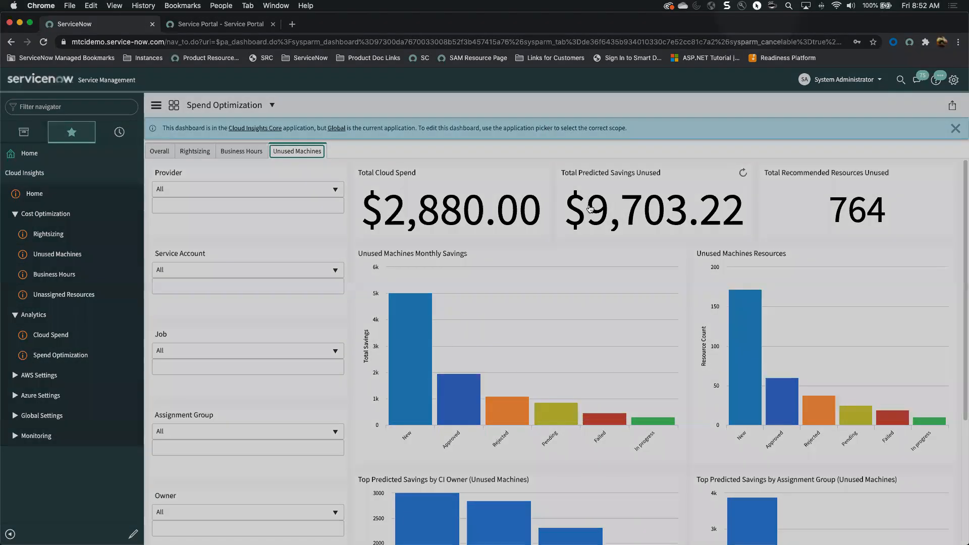
{"action": "mouse_move", "coordinate": [611, 207]}
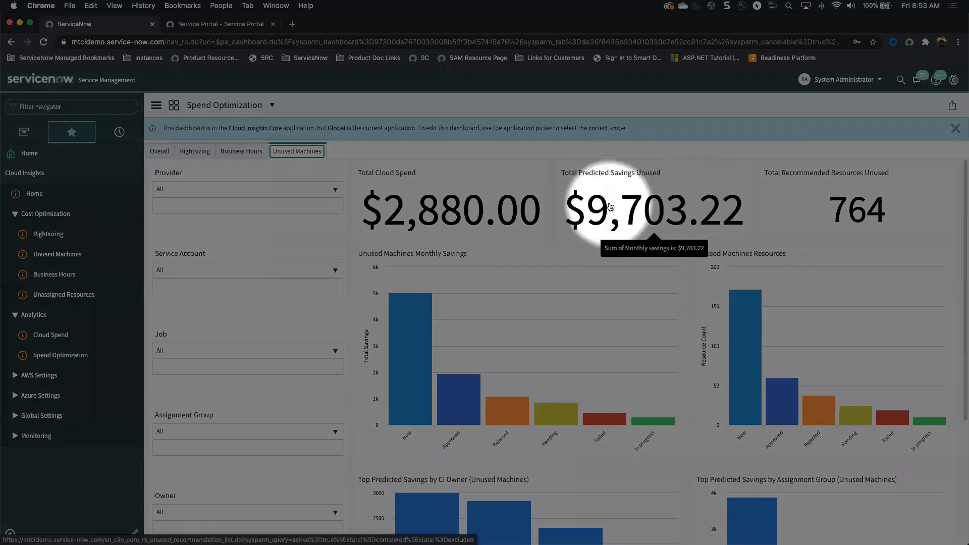
{"action": "mouse_move", "coordinate": [630, 205]}
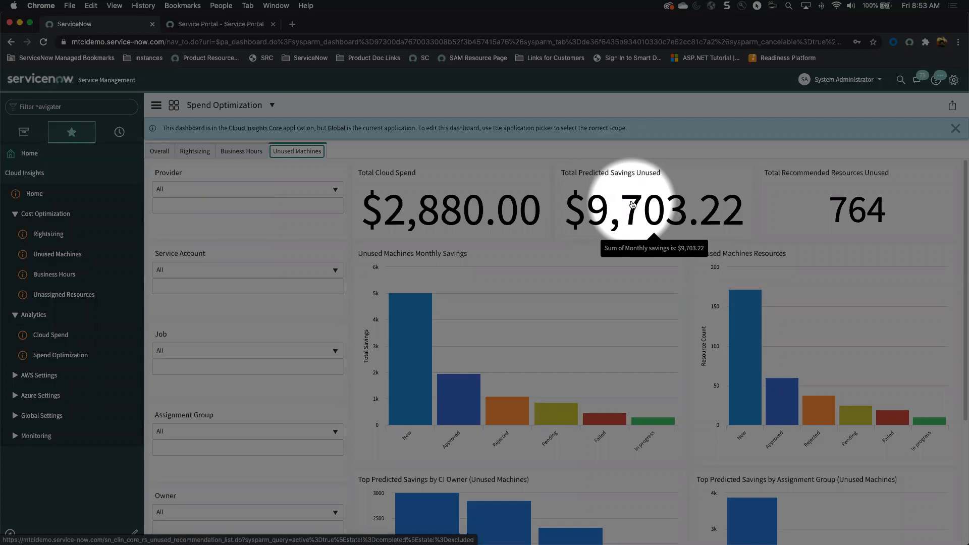
{"action": "mouse_move", "coordinate": [679, 86]}
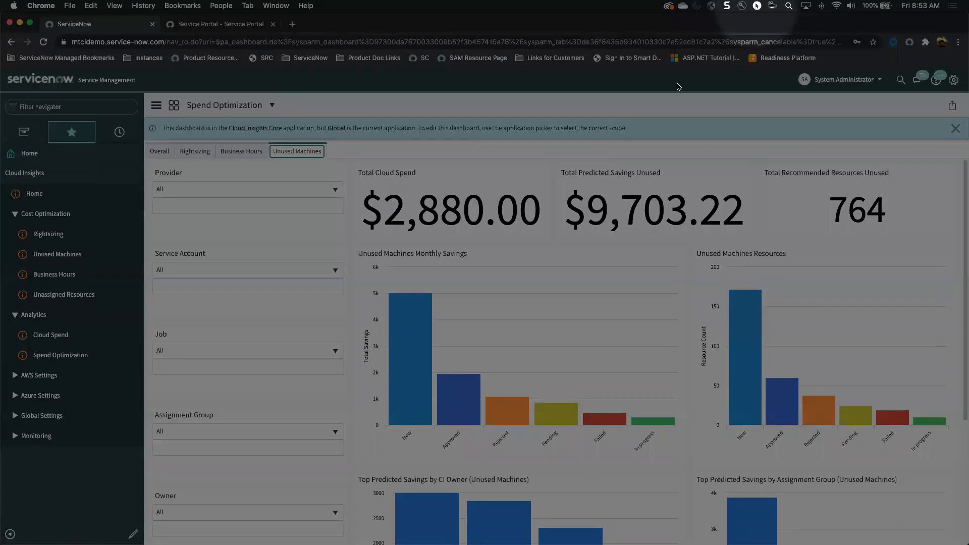
- Review Rightsizing, then Business Hours spend: $22,323 business versus $29,067 non-business hours
{"action": "left_click", "coordinate": [194, 151]}
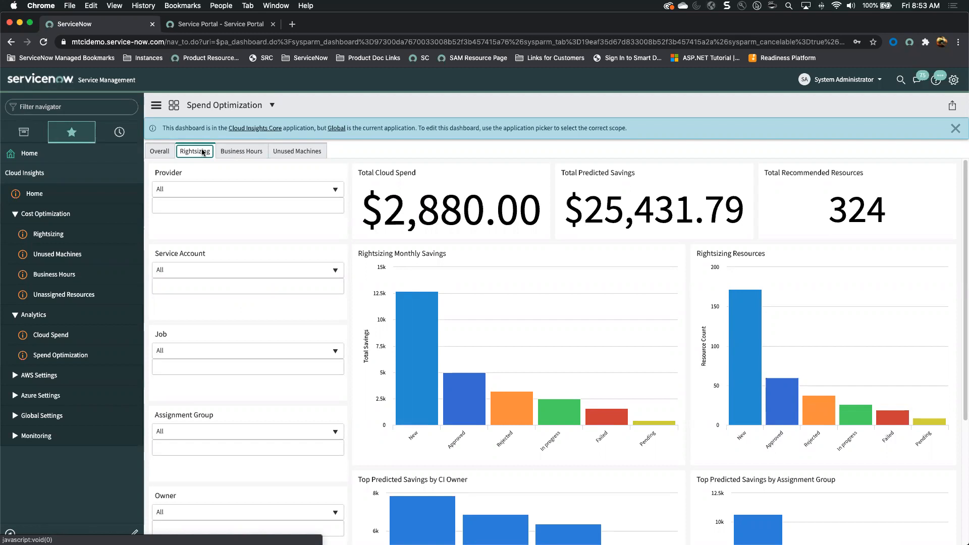
{"action": "left_click", "coordinate": [241, 151]}
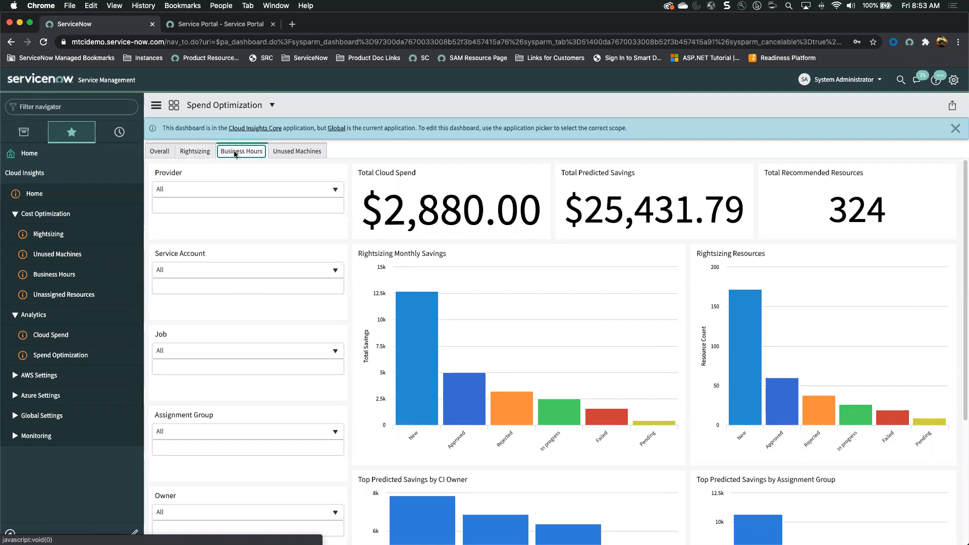
{"action": "left_click", "coordinate": [240, 151]}
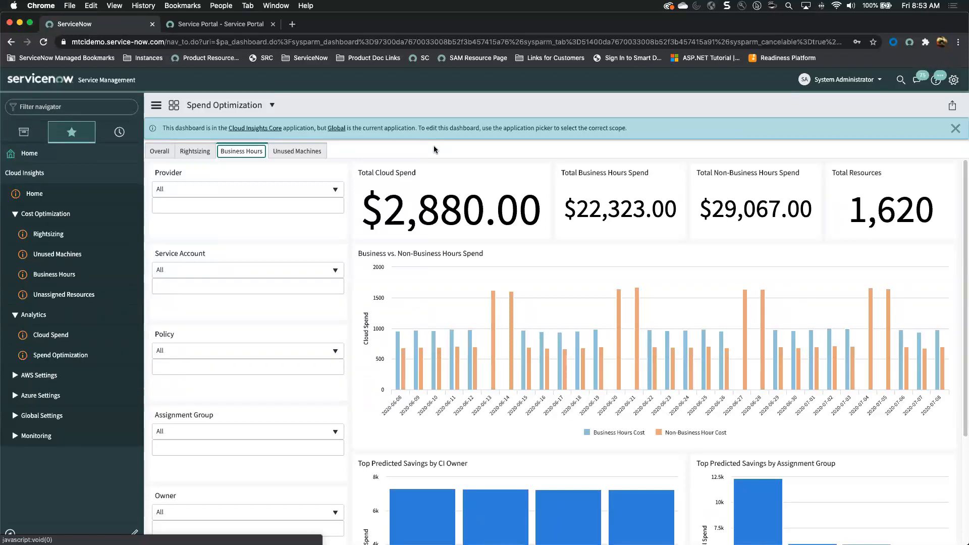
{"action": "mouse_move", "coordinate": [46, 237]}
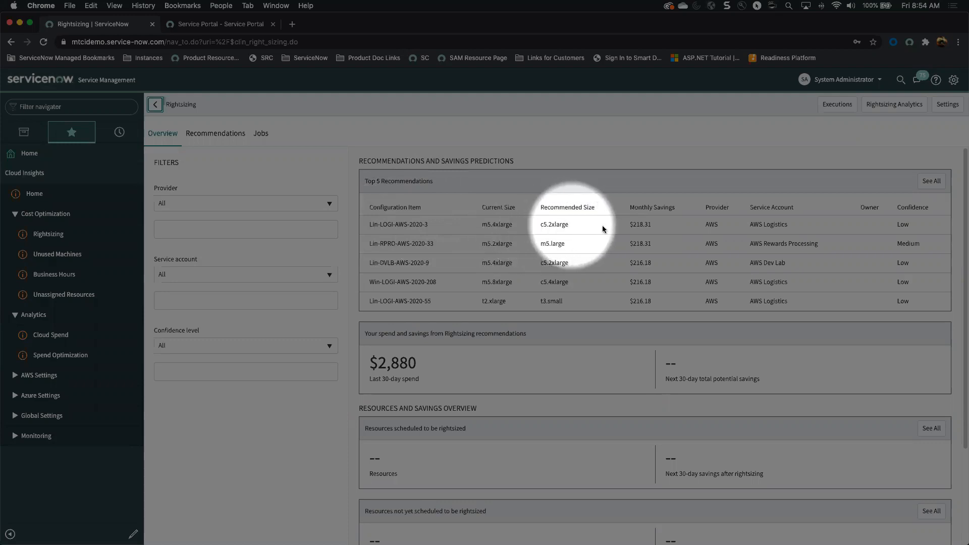
{"action": "mouse_move", "coordinate": [630, 224]}
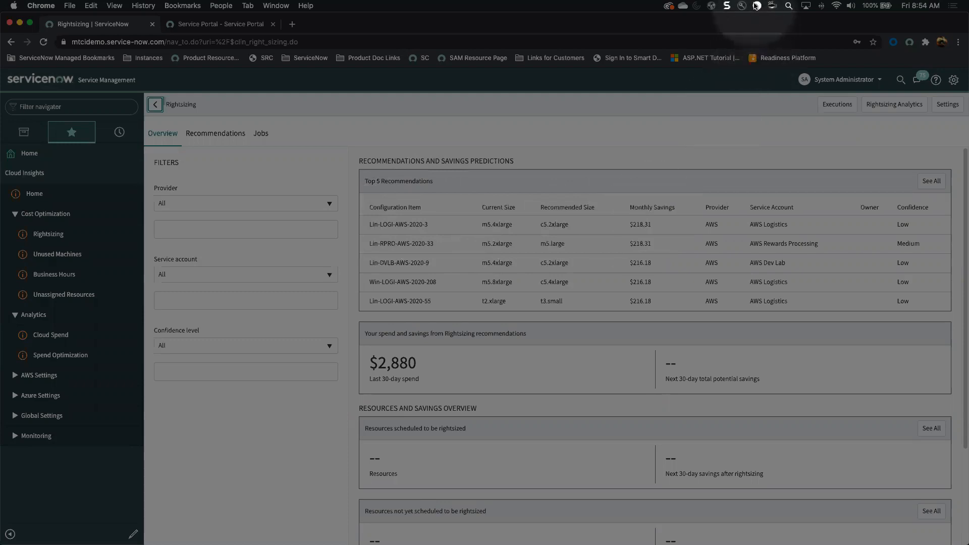
- View the Unused Machines recommendations led by Lin-RPRO-AWS-2020-247 at $73.00 monthly savings
{"action": "left_click", "coordinate": [56, 254]}
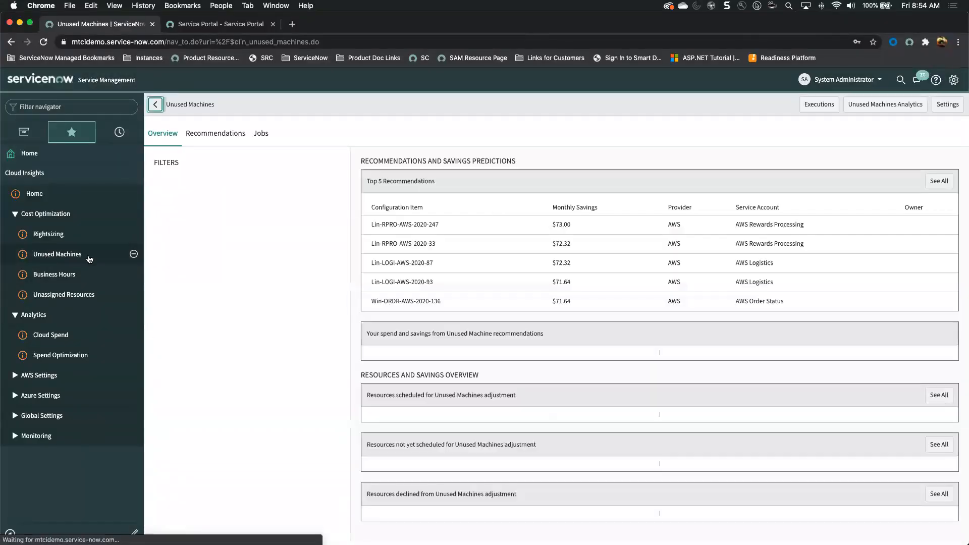
{"action": "mouse_move", "coordinate": [759, 8]}
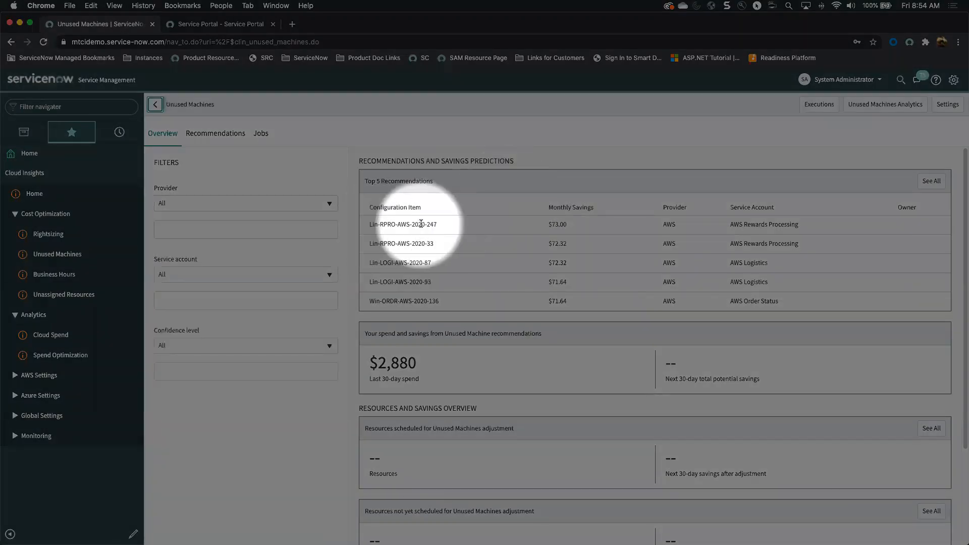
{"action": "mouse_move", "coordinate": [551, 226]}
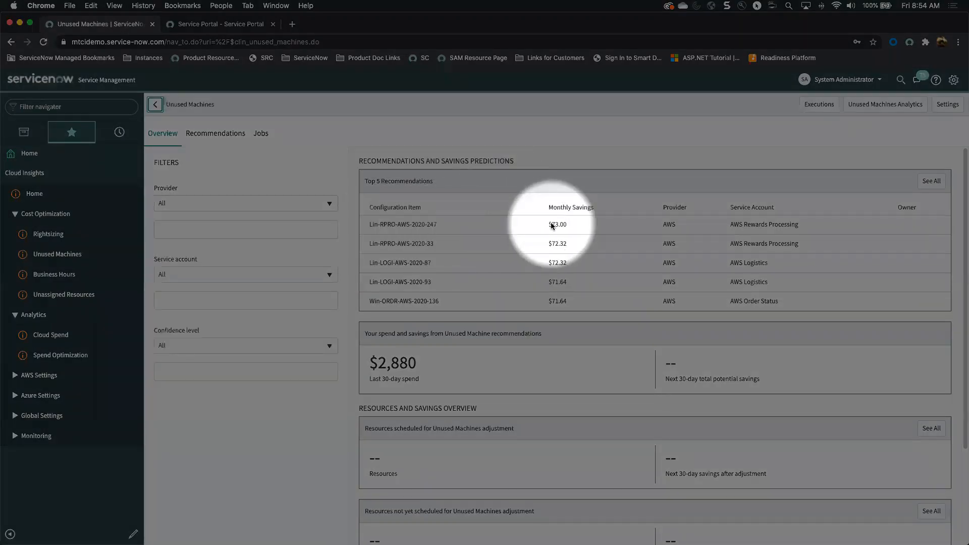
{"action": "mouse_move", "coordinate": [787, 222]}
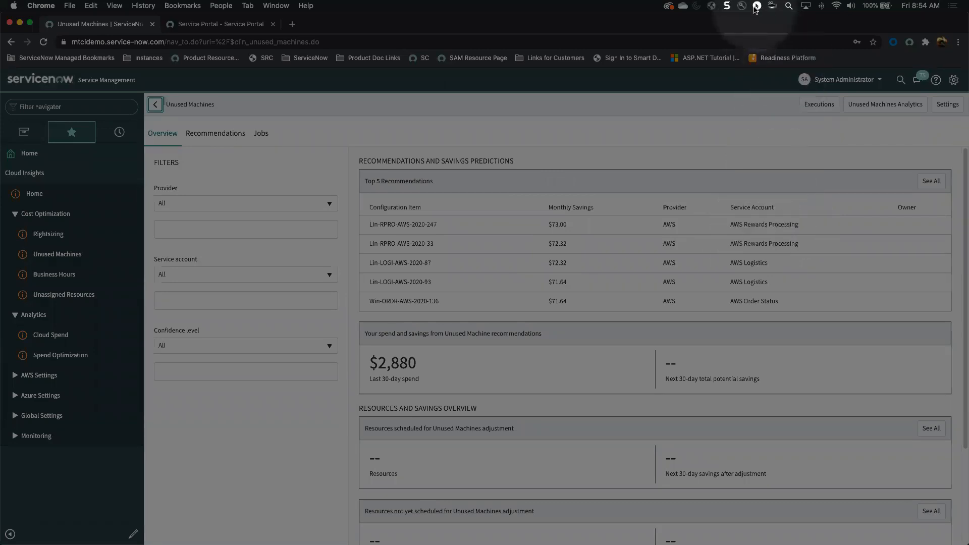
{"action": "mouse_move", "coordinate": [76, 279]}
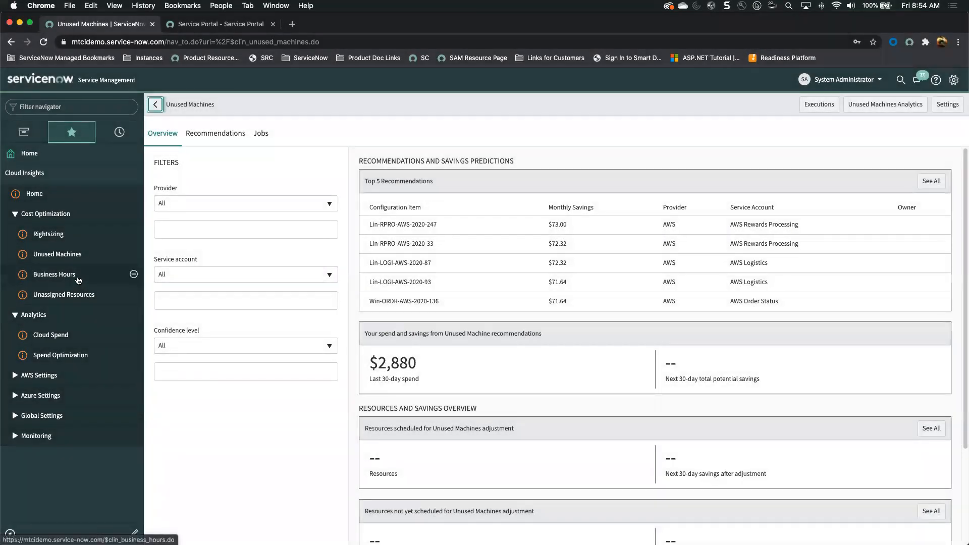
- View the Business Hours savings opportunities led by Win-RPRO-AWS-2020-88 at $34.44 monthly
{"action": "left_click", "coordinate": [54, 274]}
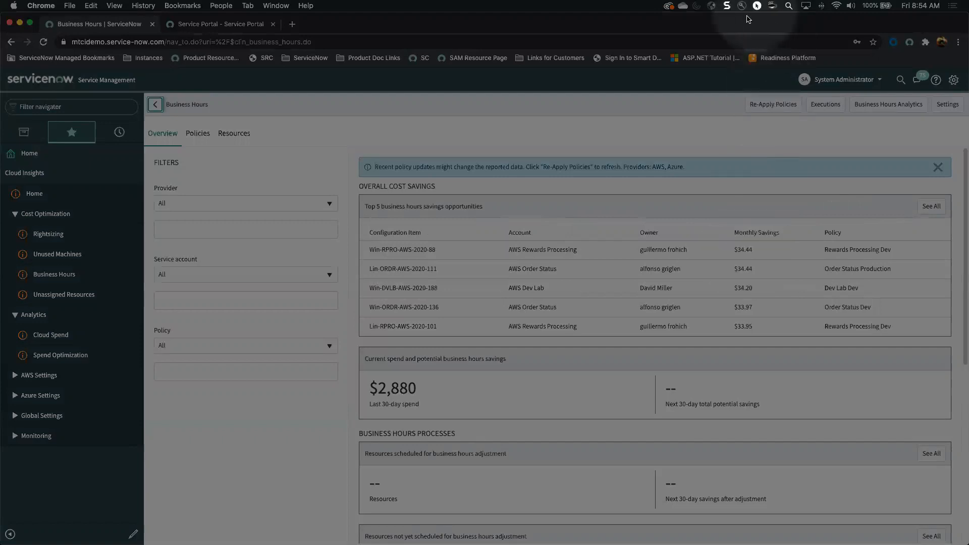
{"action": "mouse_move", "coordinate": [422, 259]}
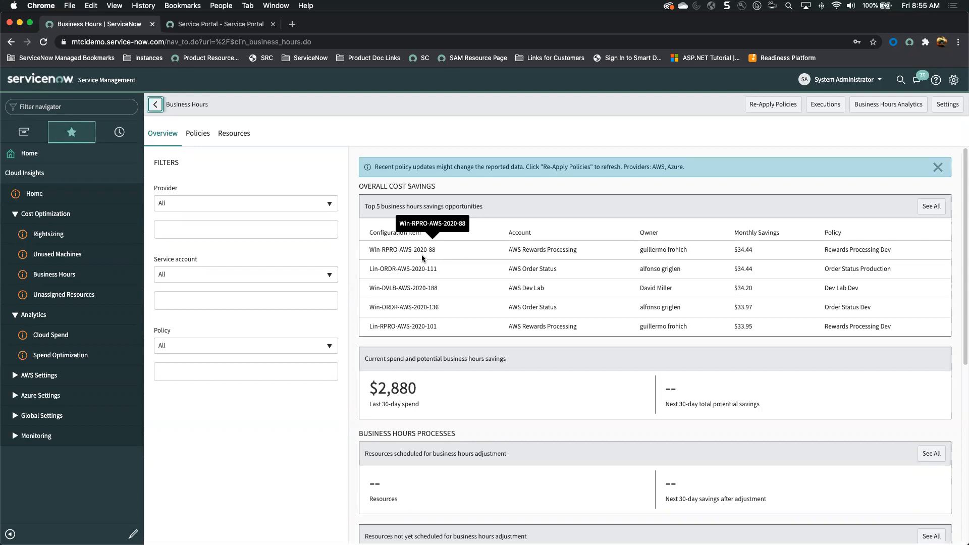
{"action": "mouse_move", "coordinate": [751, 43]}
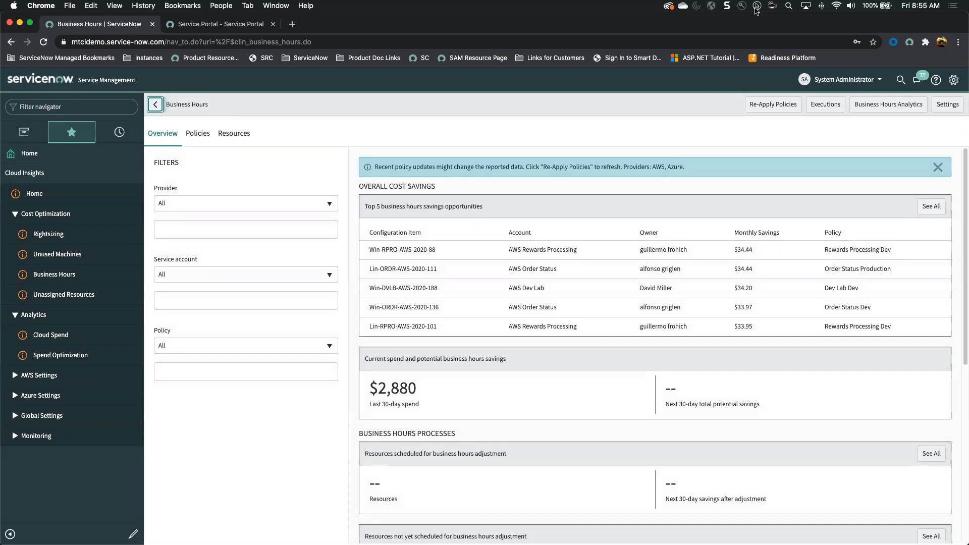
{"action": "mouse_move", "coordinate": [115, 46]}
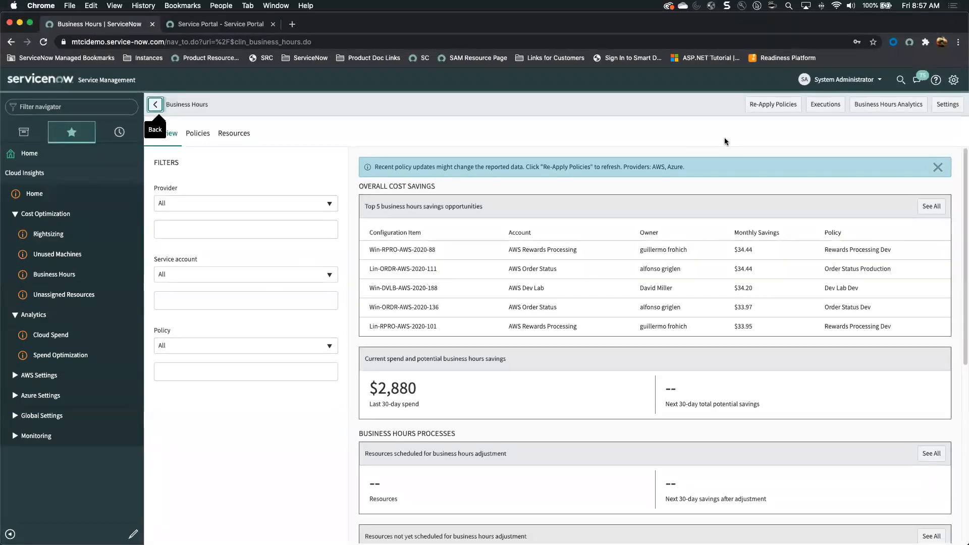
{"action": "mouse_move", "coordinate": [285, 131]}
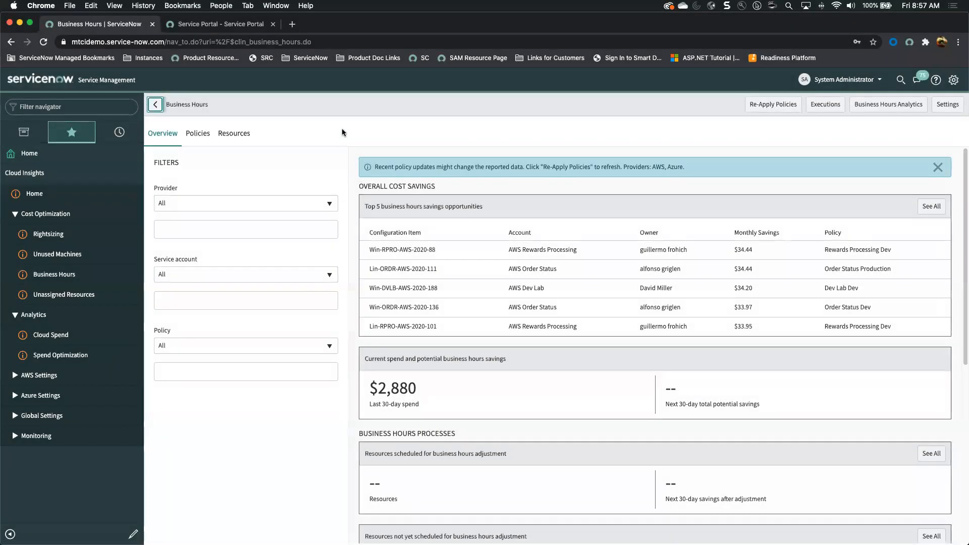
- Browse the Service Portal catalog to the New QA Server AWS category's Large and Small items
{"action": "left_click", "coordinate": [219, 24]}
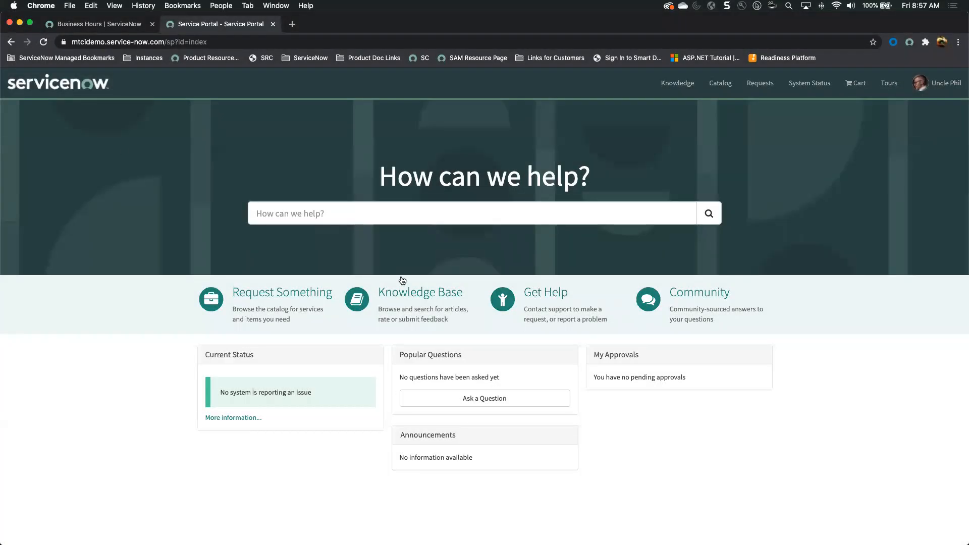
{"action": "mouse_move", "coordinate": [260, 351]}
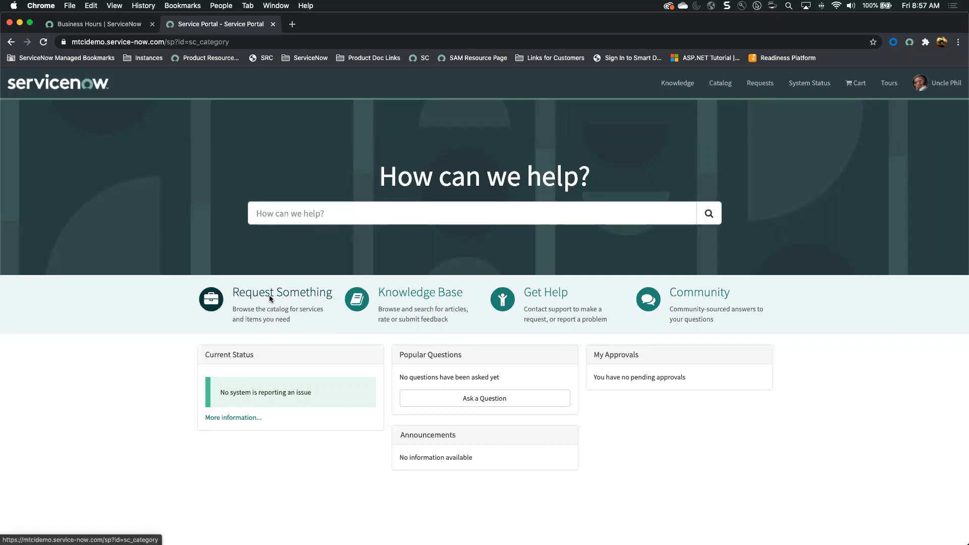
{"action": "left_click", "coordinate": [283, 292]}
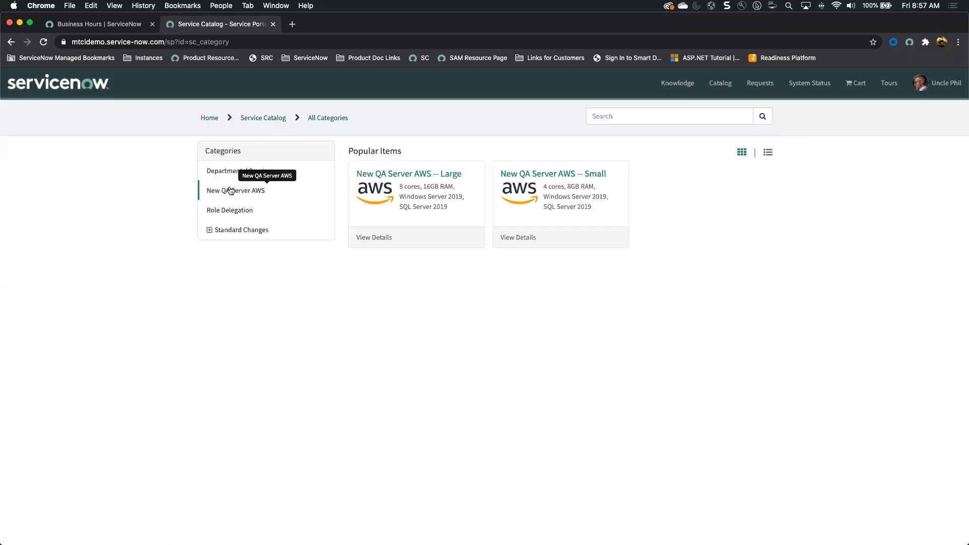
{"action": "left_click", "coordinate": [236, 189]}
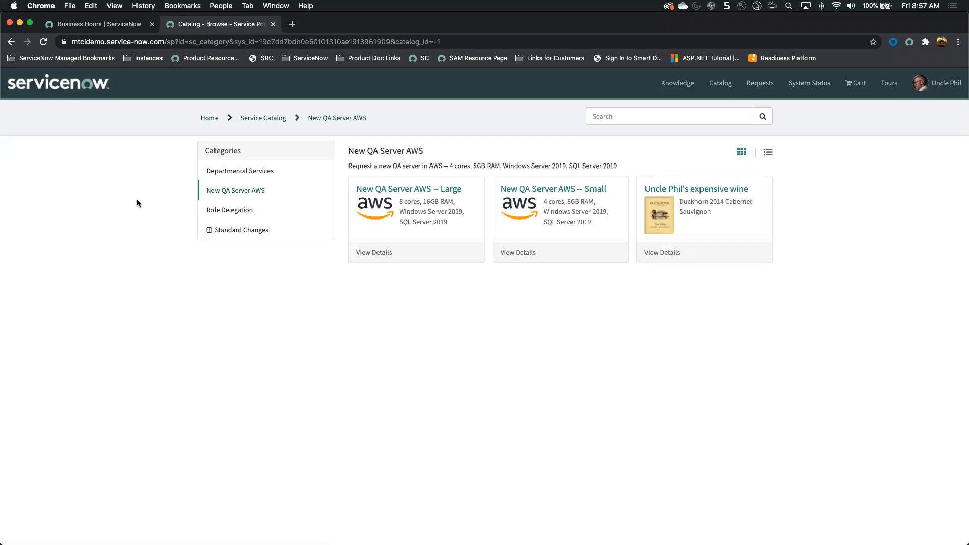
{"action": "mouse_move", "coordinate": [345, 354]}
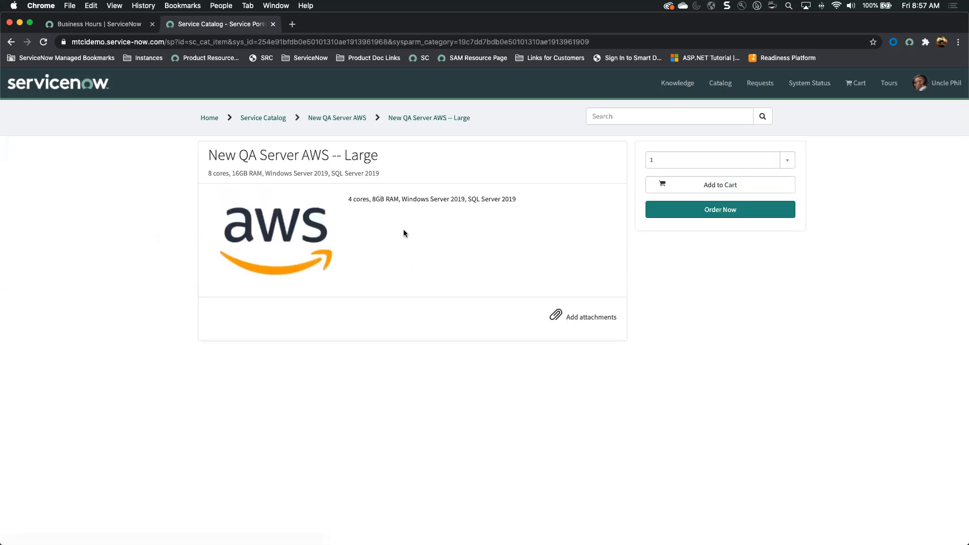
- Order and check out New QA Server AWS -- Large, submitted as request REQ0010005
{"action": "left_click", "coordinate": [720, 209]}
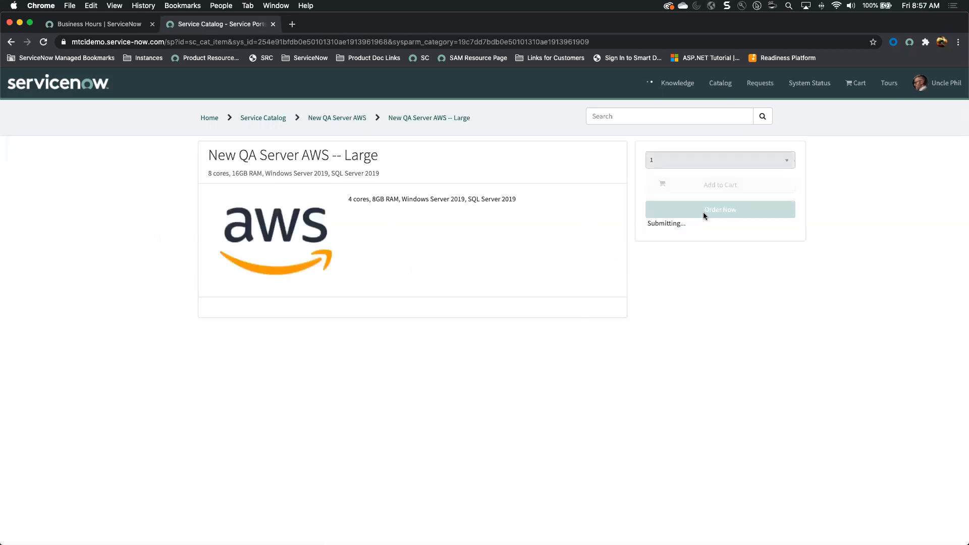
{"action": "left_click", "coordinate": [720, 210]}
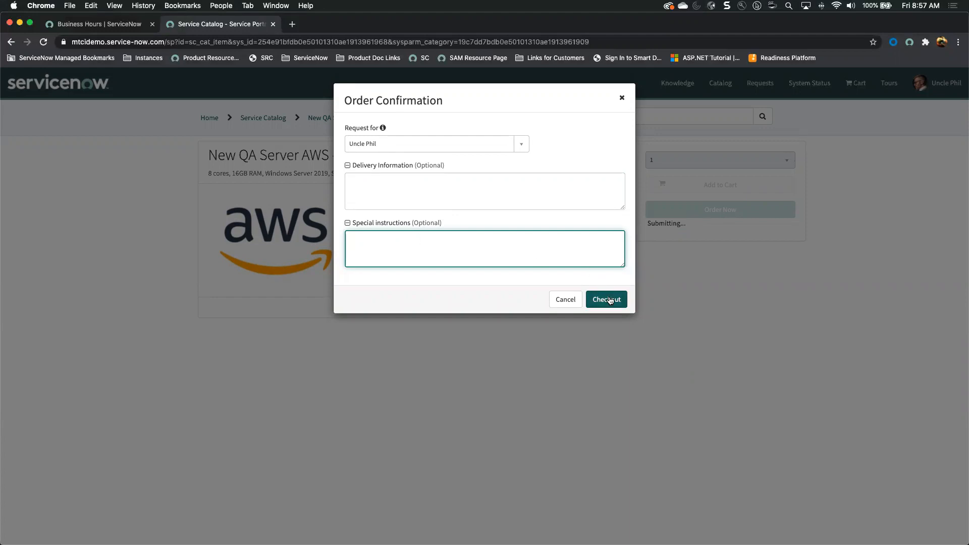
{"action": "left_click", "coordinate": [607, 298]}
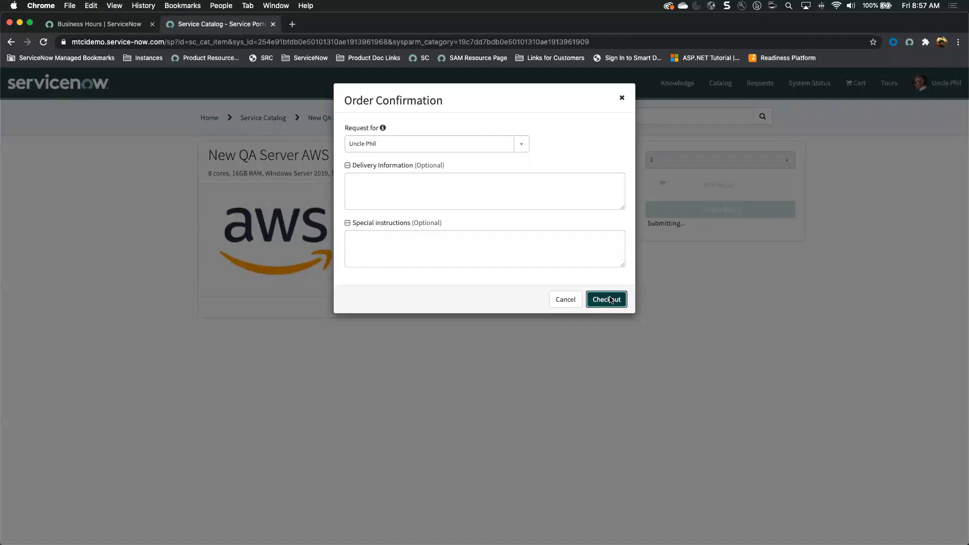
{"action": "left_click", "coordinate": [605, 299]}
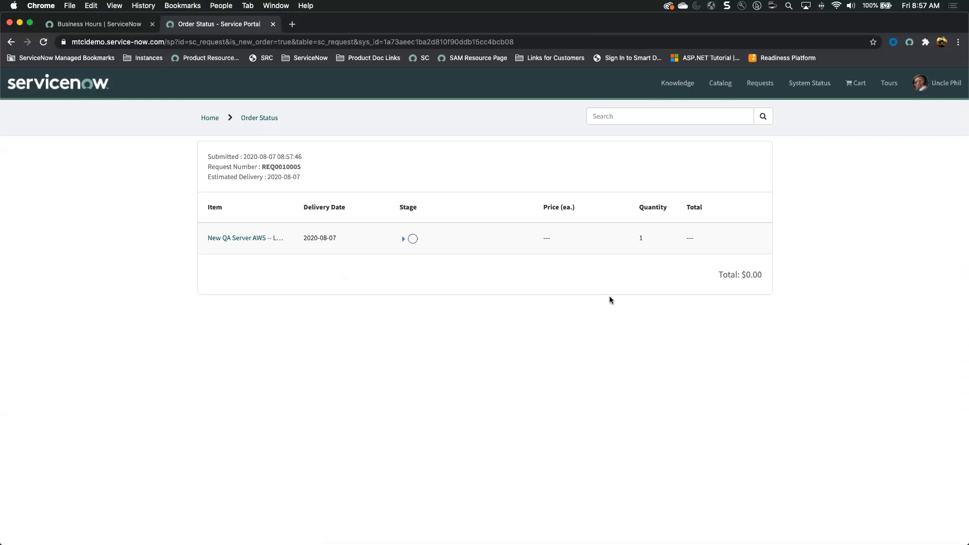
{"action": "mouse_move", "coordinate": [606, 304]}
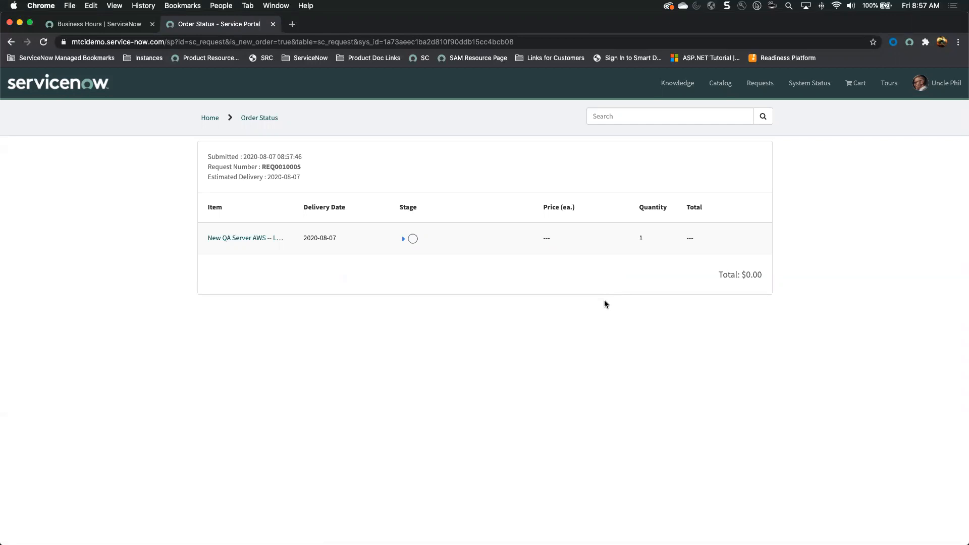
{"action": "mouse_move", "coordinate": [615, 305]}
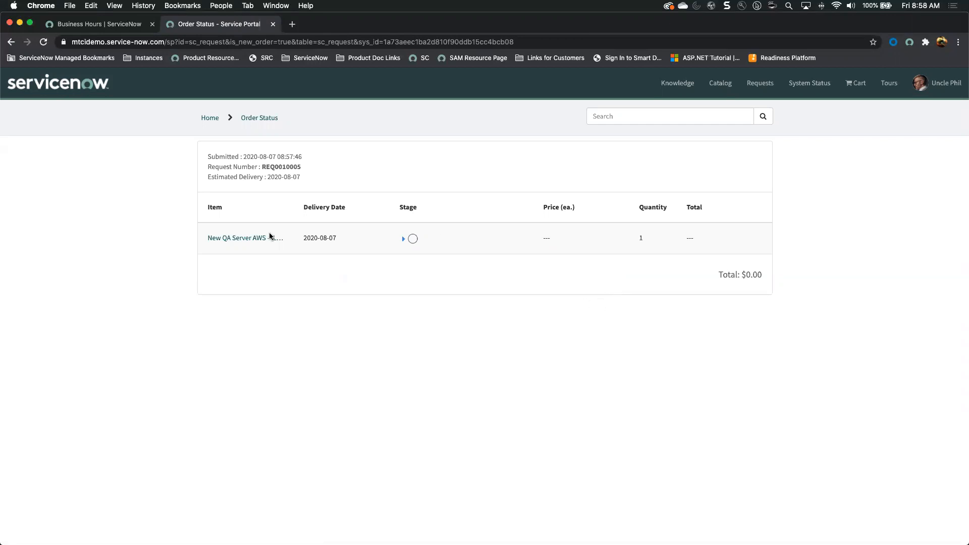
{"action": "mouse_move", "coordinate": [403, 284]}
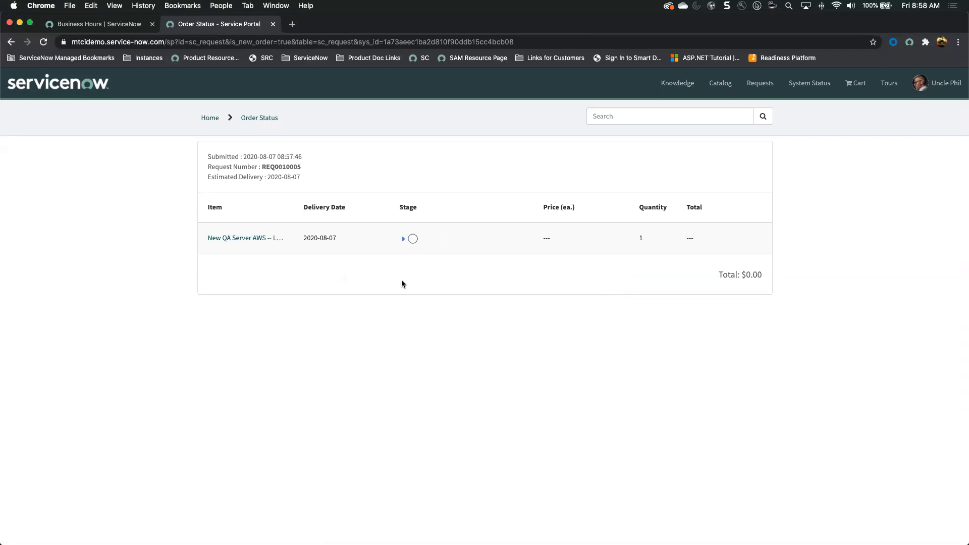
{"action": "mouse_move", "coordinate": [354, 262]}
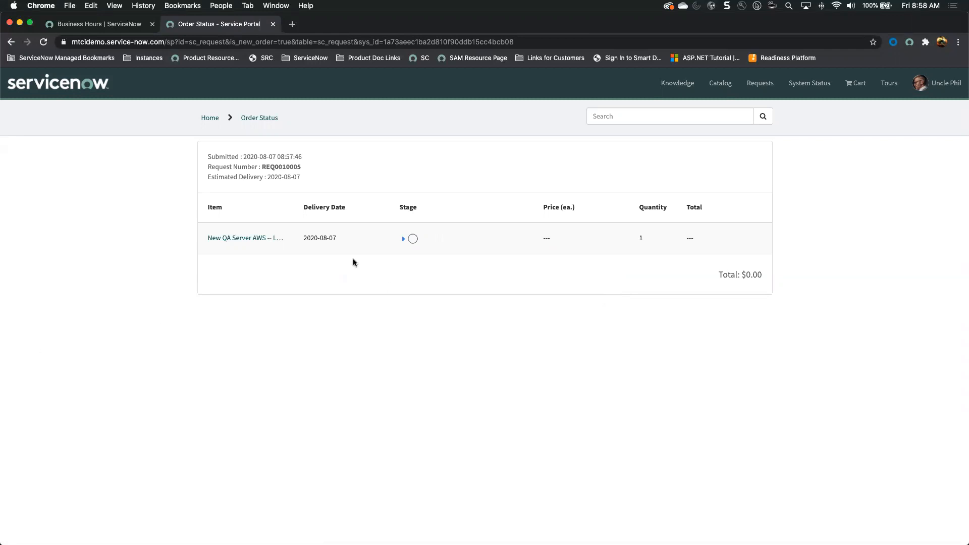
{"action": "mouse_move", "coordinate": [365, 230]}
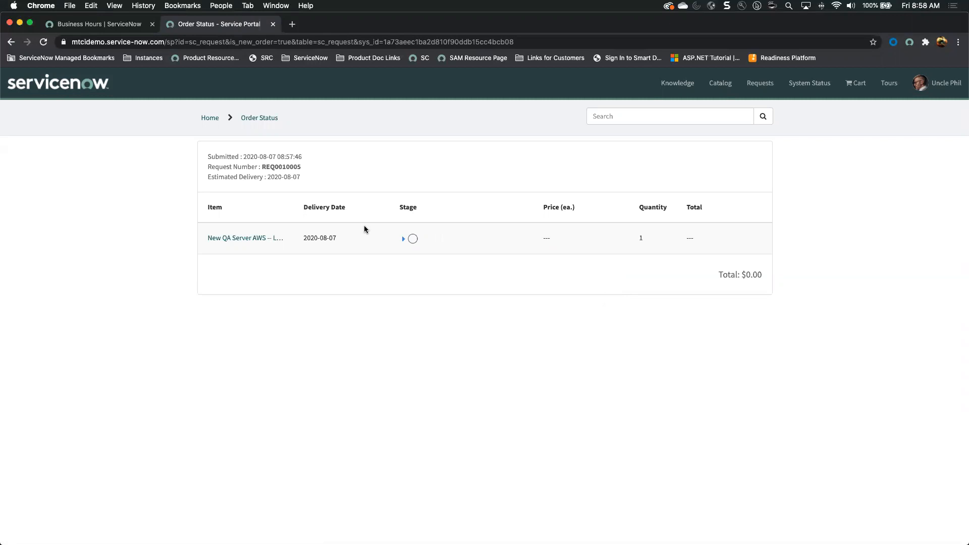
{"action": "mouse_move", "coordinate": [569, 40]}
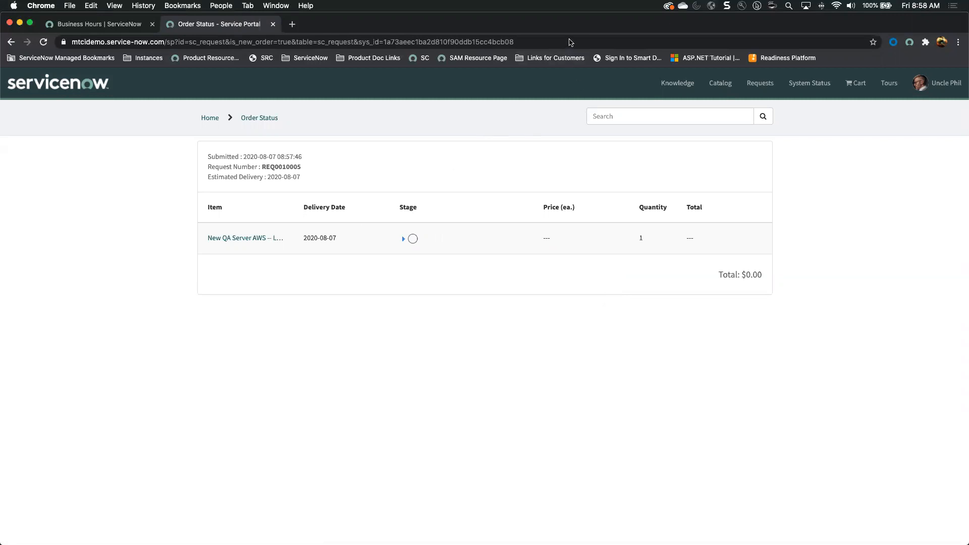
{"action": "mouse_move", "coordinate": [546, 60]}
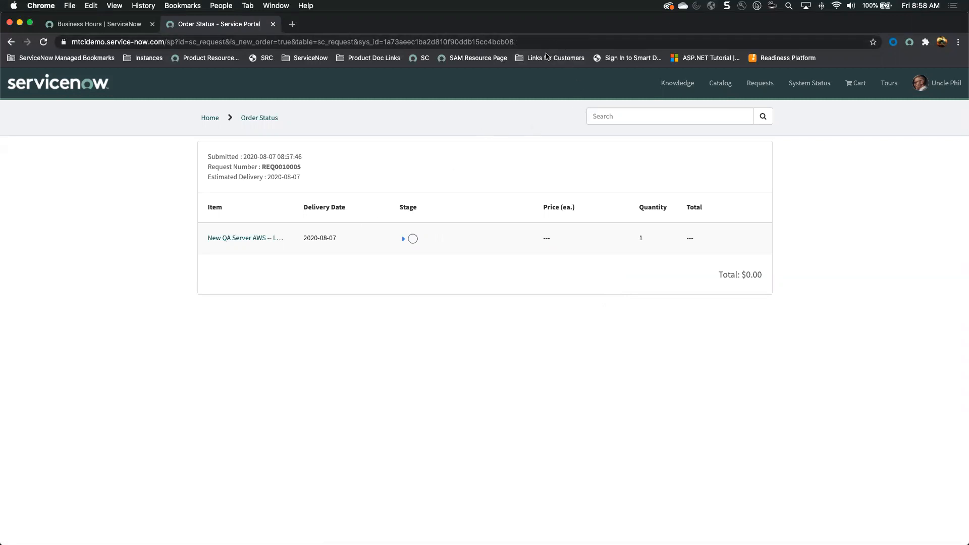